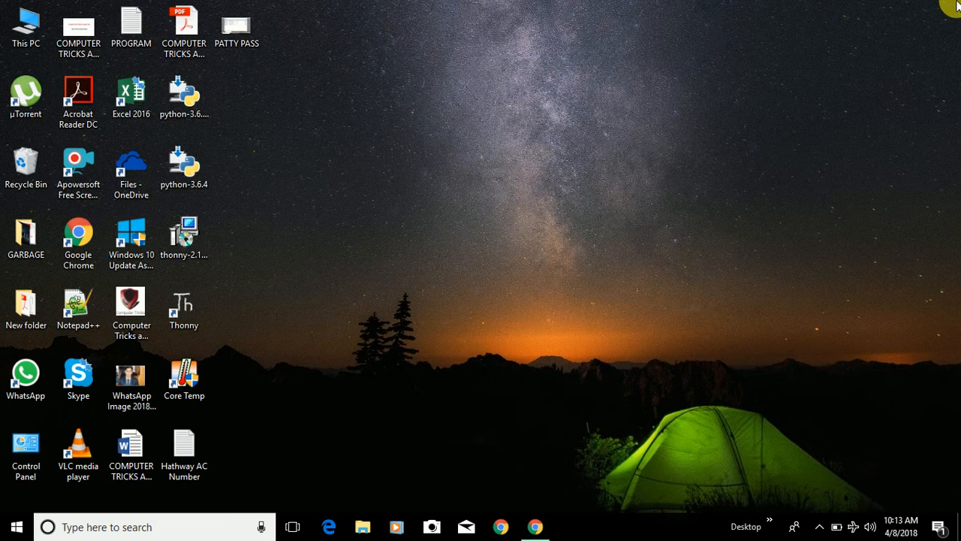
mouse_move(779, 396)
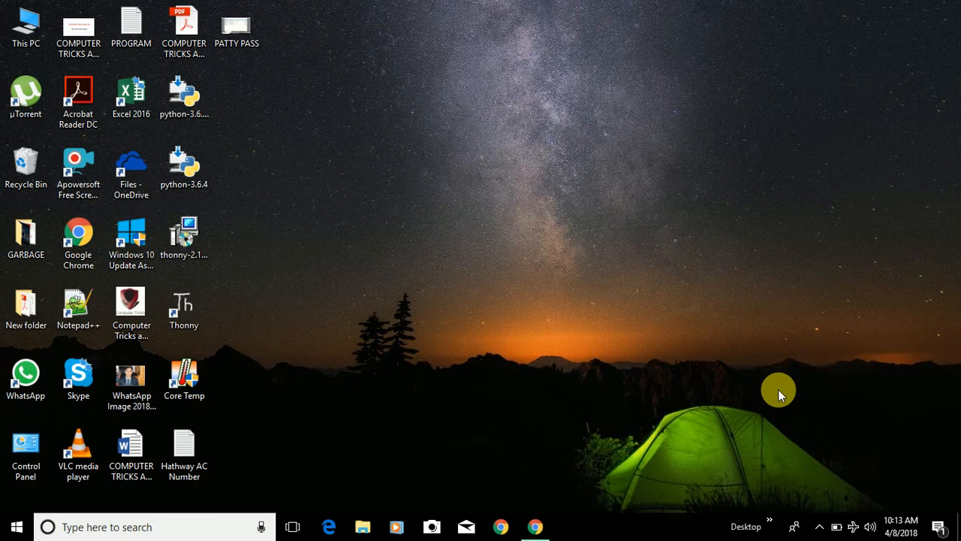
- Begin a Windows search from the taskbar to look for a tool
click(15, 525)
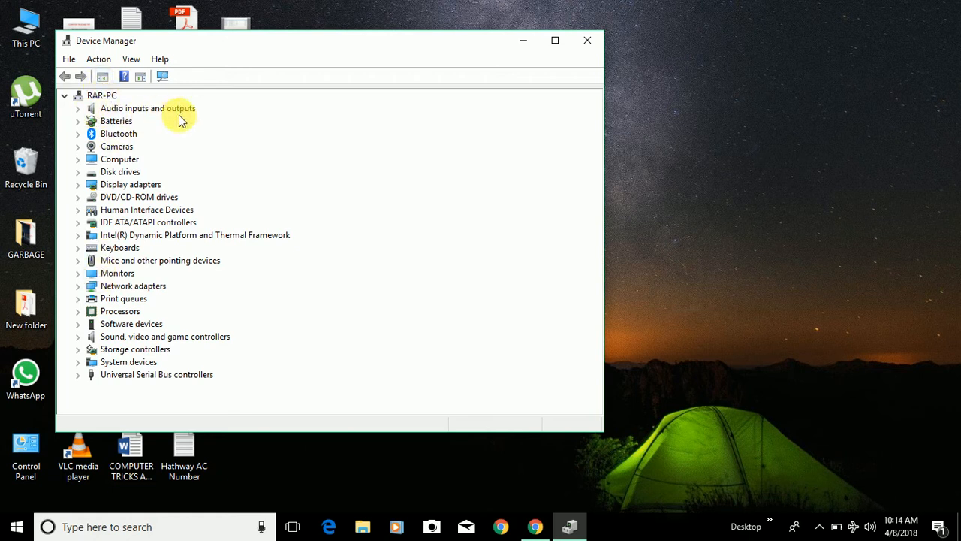
mouse_move(127, 146)
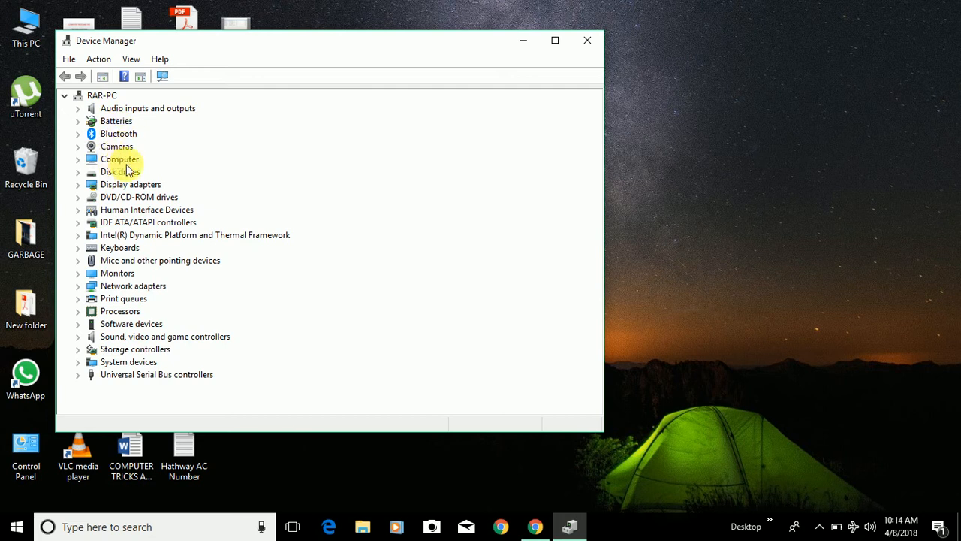
mouse_move(131, 184)
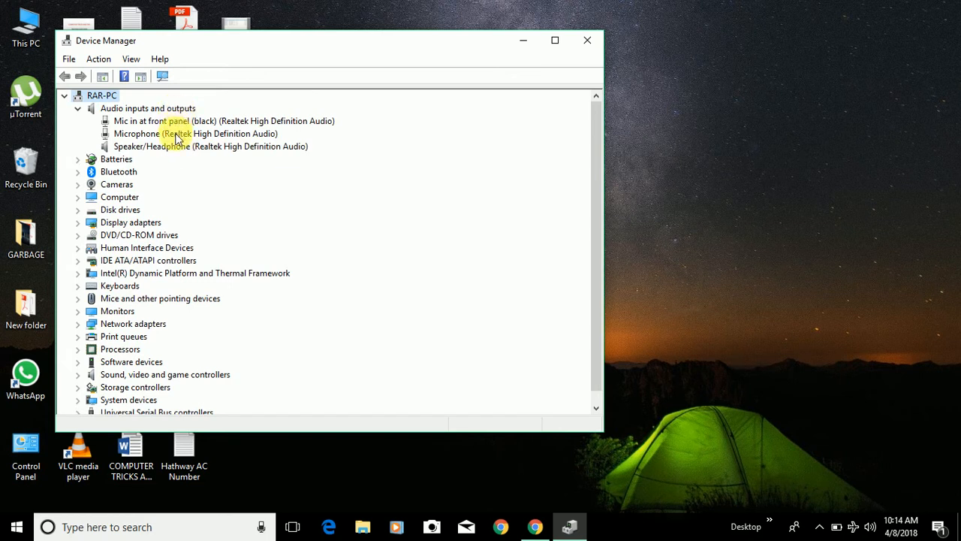
- Preview the front-panel mic's driver options, then collapse Audio inputs and outputs
right_click(172, 121)
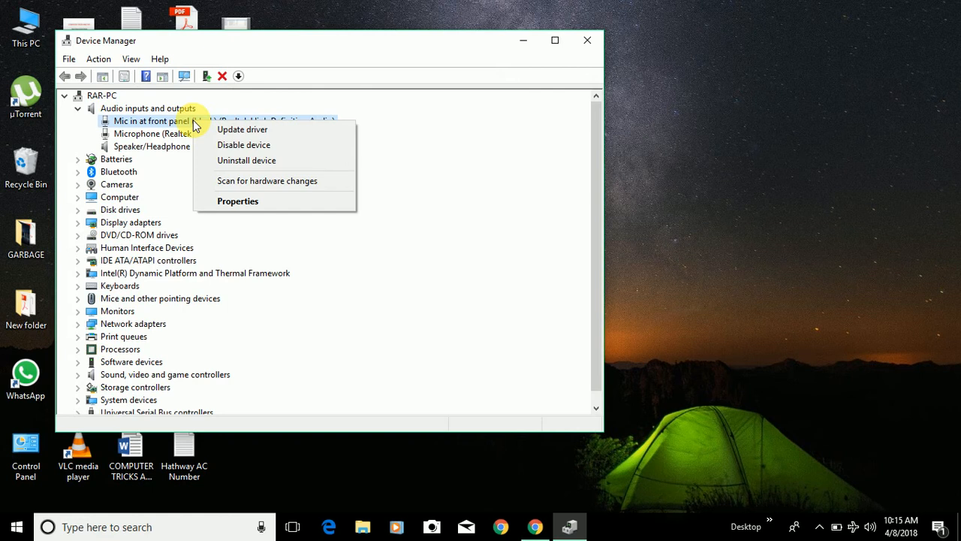
mouse_move(241, 129)
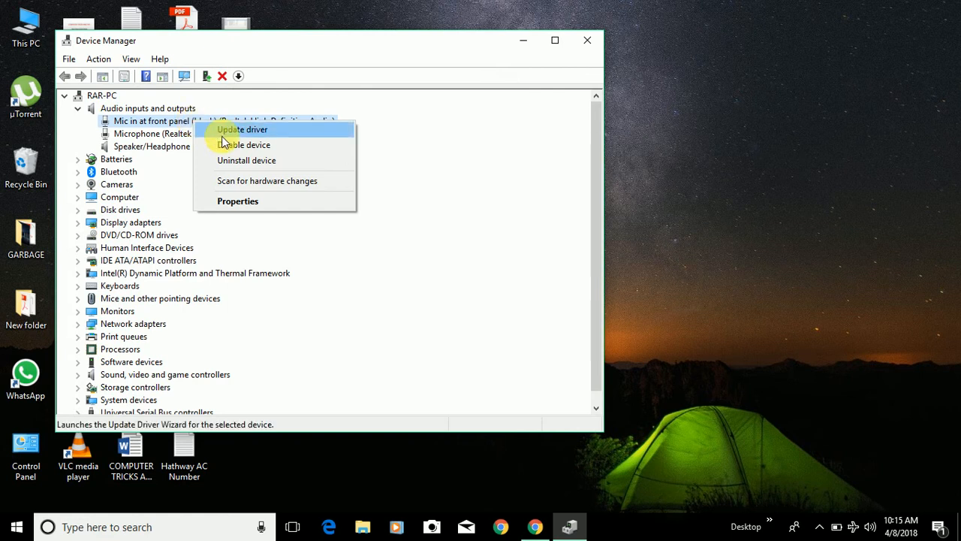
mouse_move(253, 144)
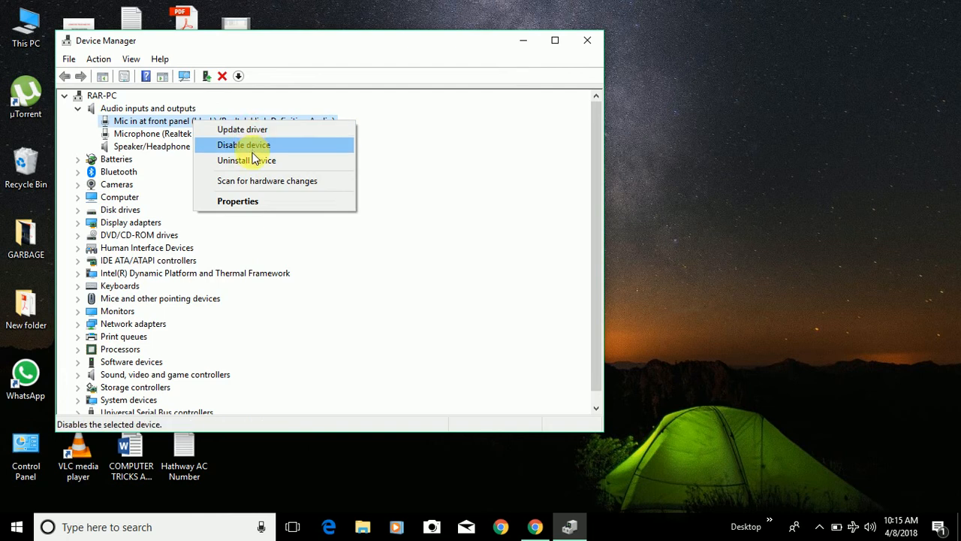
mouse_move(242, 129)
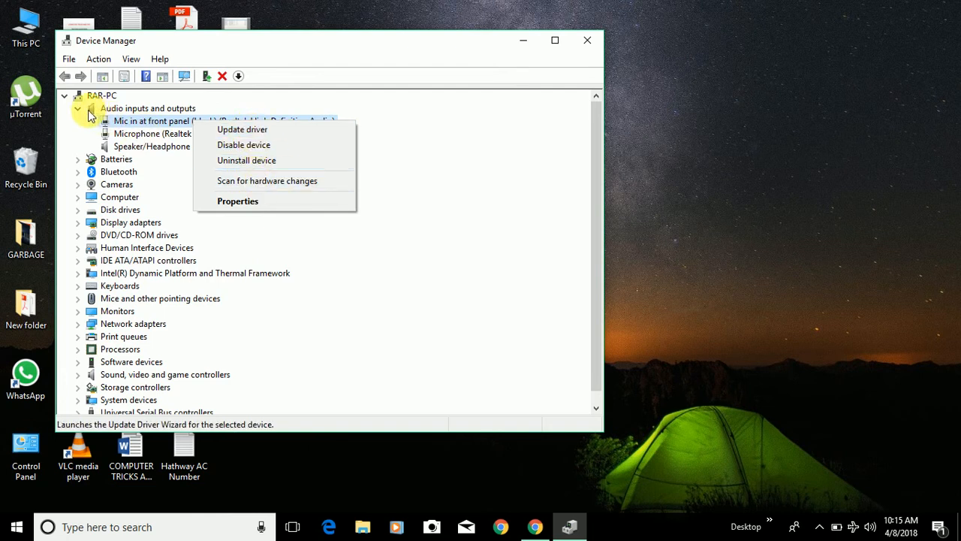
click(78, 109)
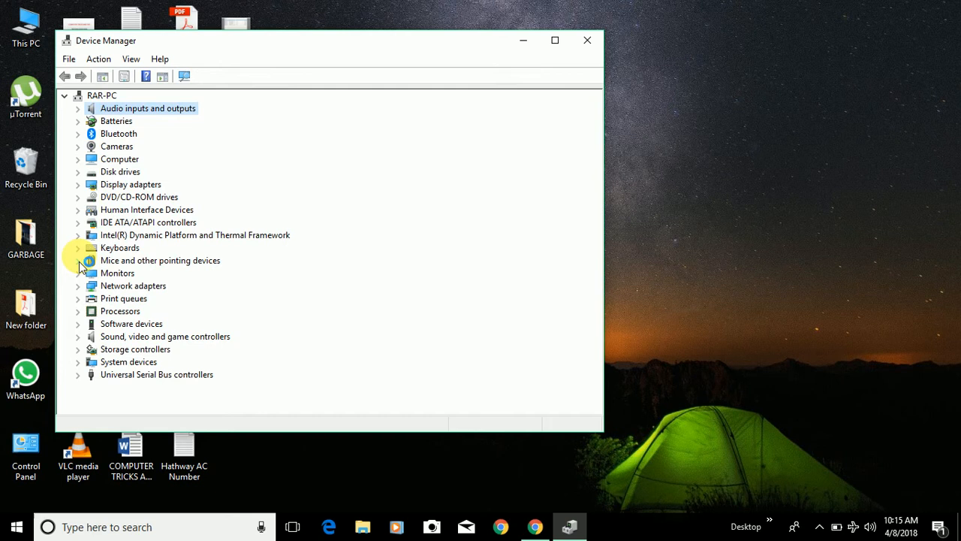
mouse_move(82, 265)
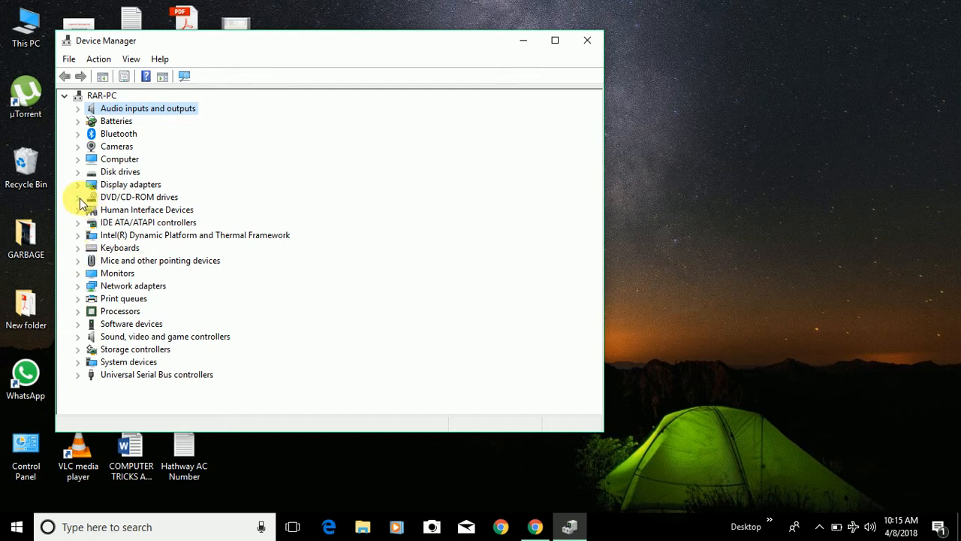
- Expand DVD/CD-ROM drives and show the hp DVDRW DU8A6SH context menu with Update driver
click(78, 197)
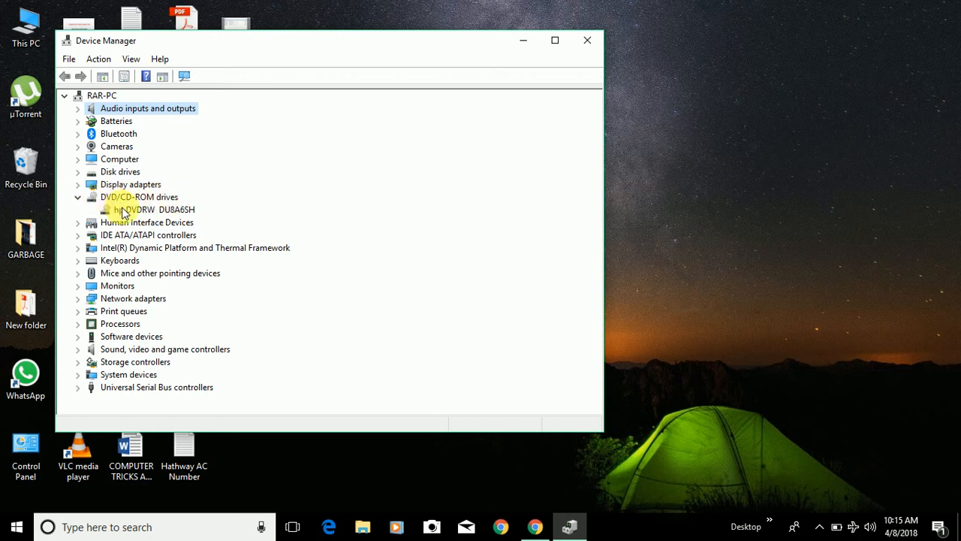
click(153, 208)
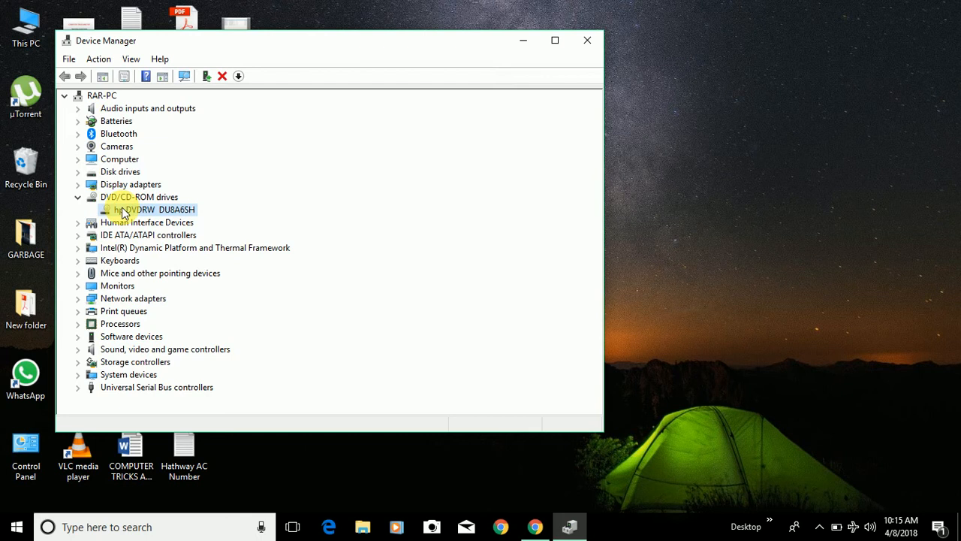
right_click(150, 210)
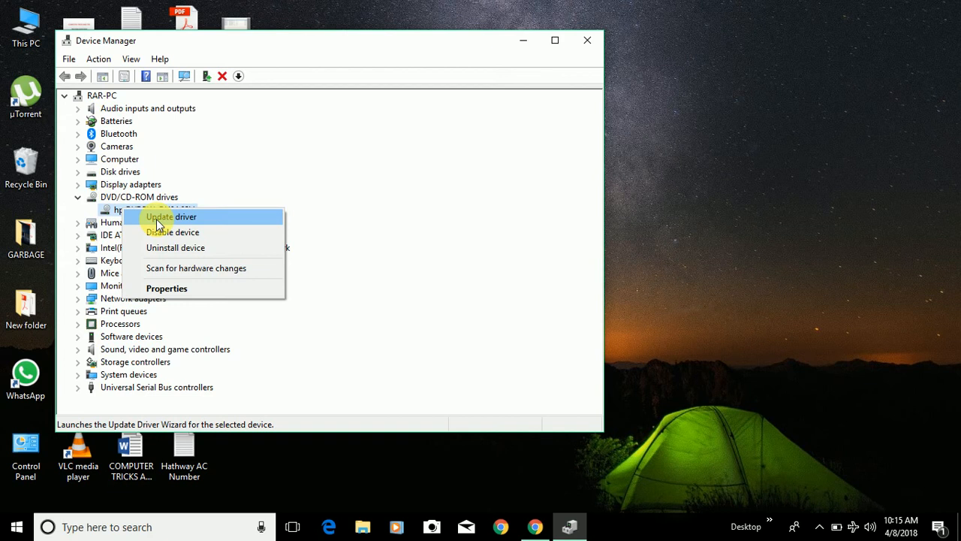
mouse_move(170, 252)
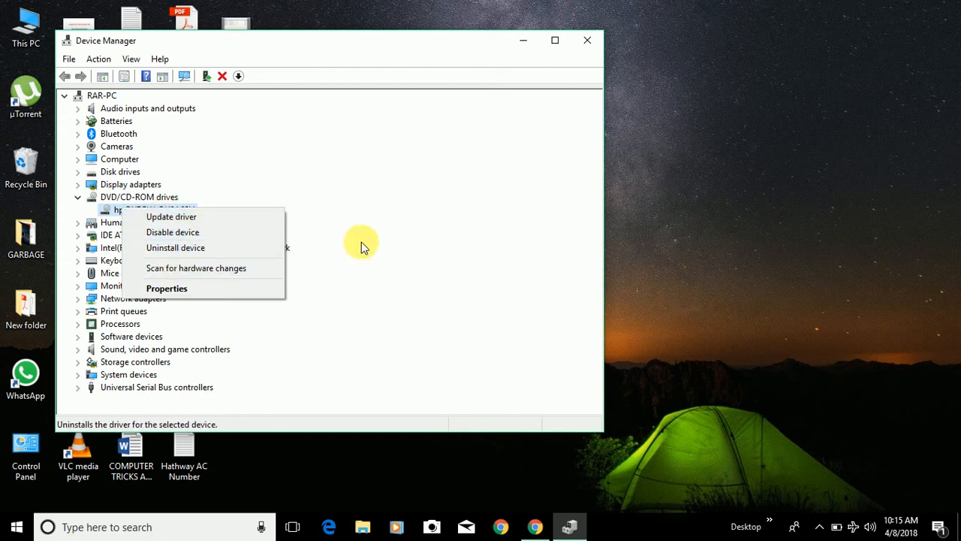
click(361, 243)
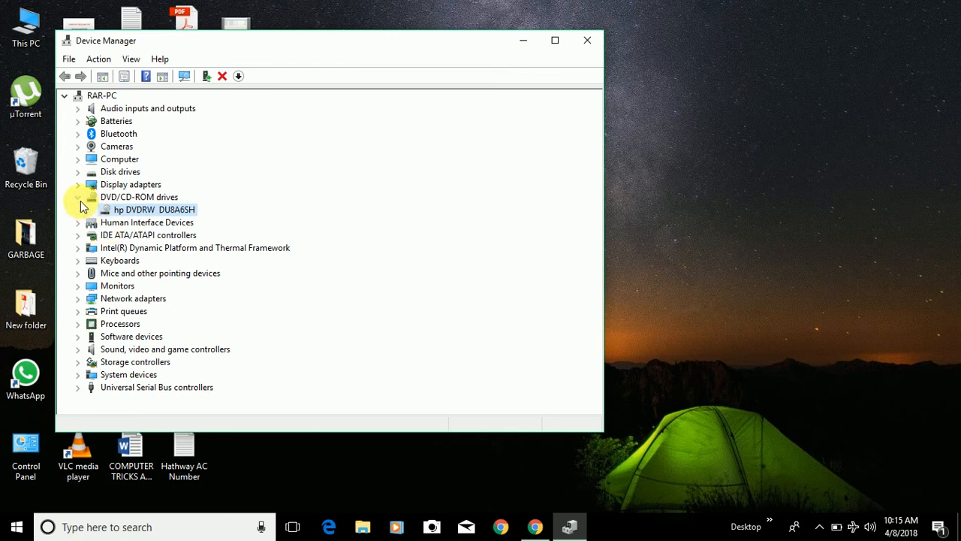
click(79, 197)
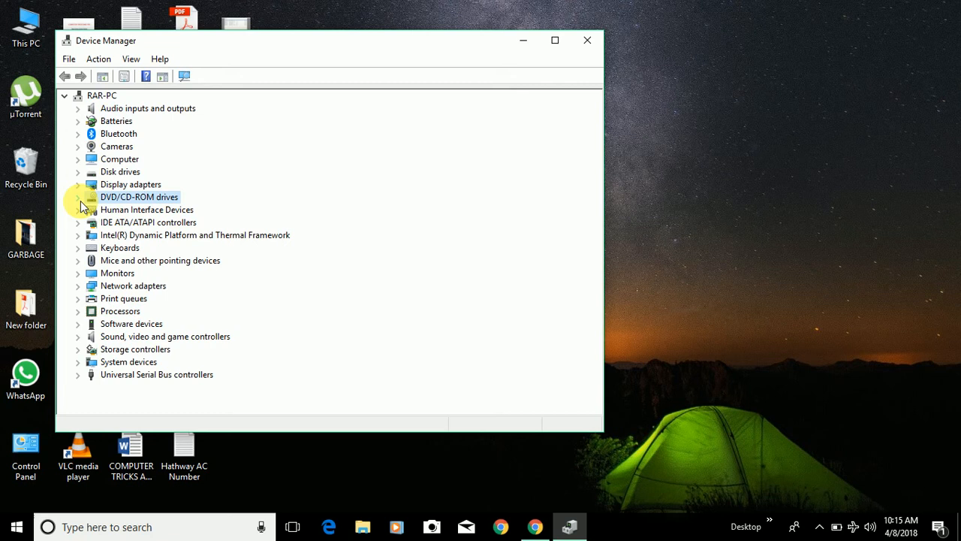
click(78, 196)
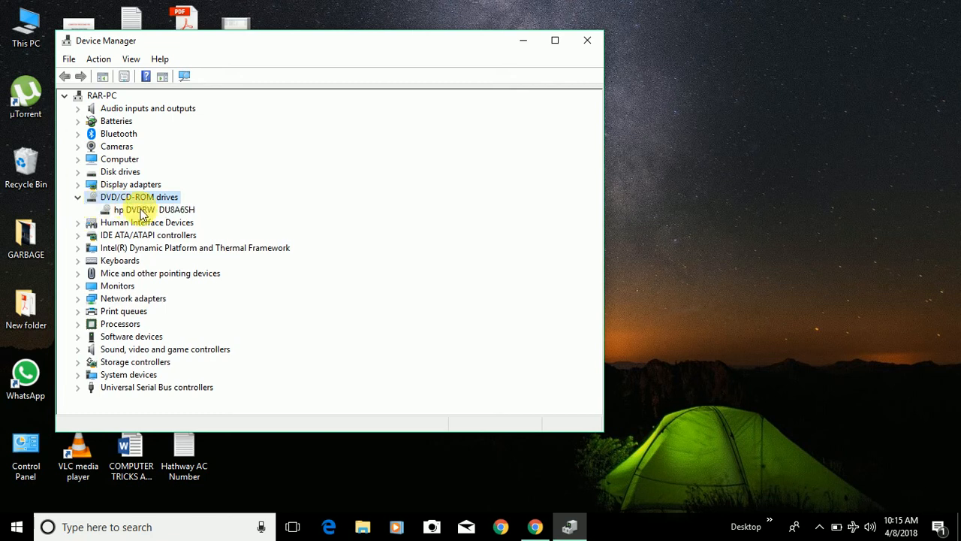
right_click(139, 210)
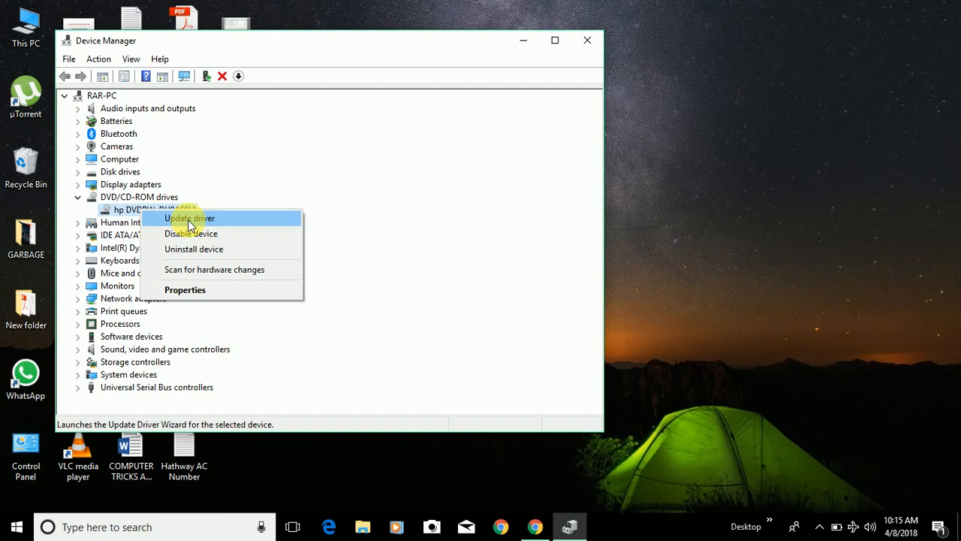